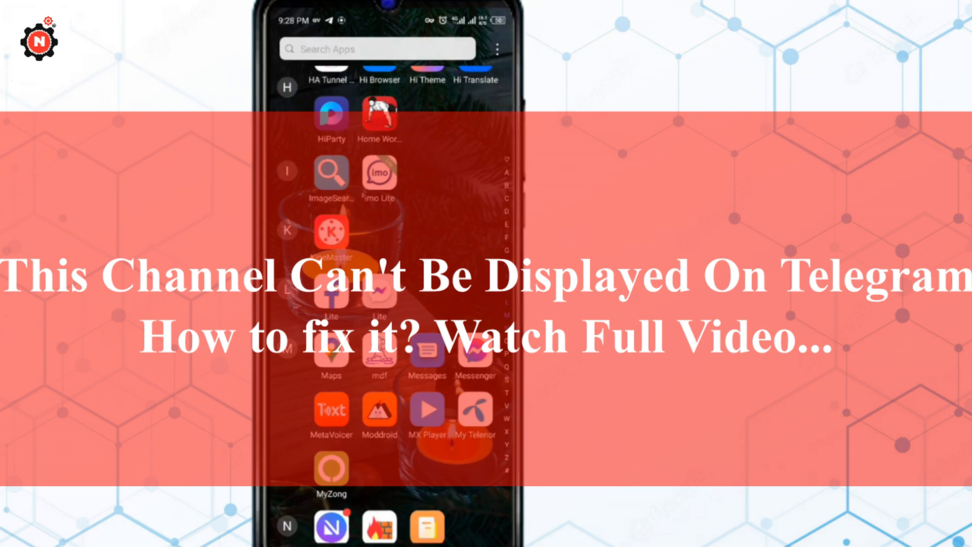
- Leave the app drawer and swipe to the home screen page containing Telegram X
scroll("down", 3)
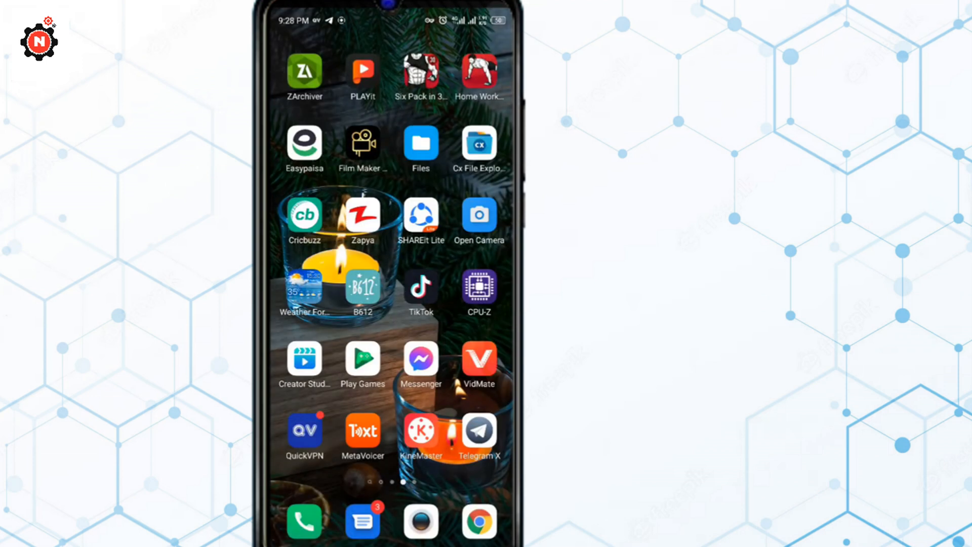
scroll("left", 3)
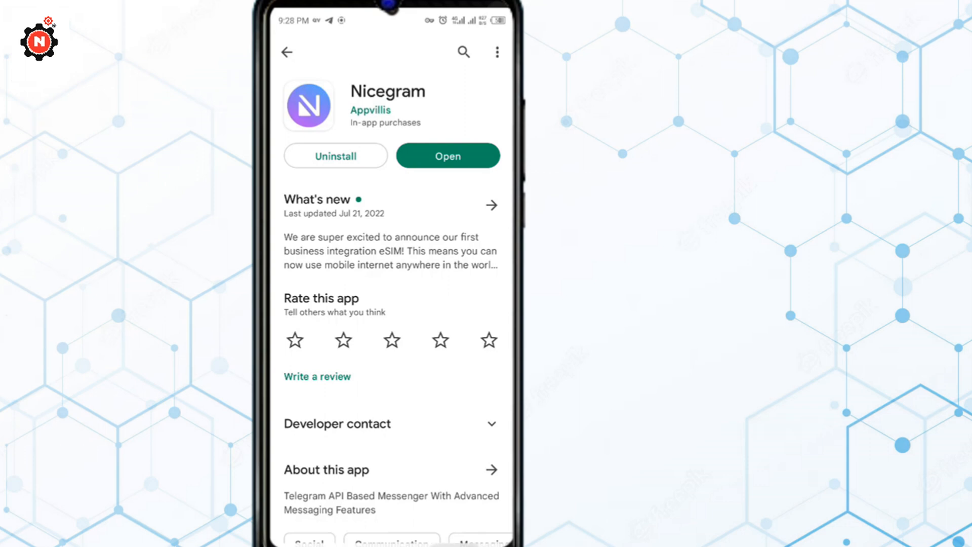
- Search Google Play for 'nicegram app' from recent searches and view the results
left_click(287, 51)
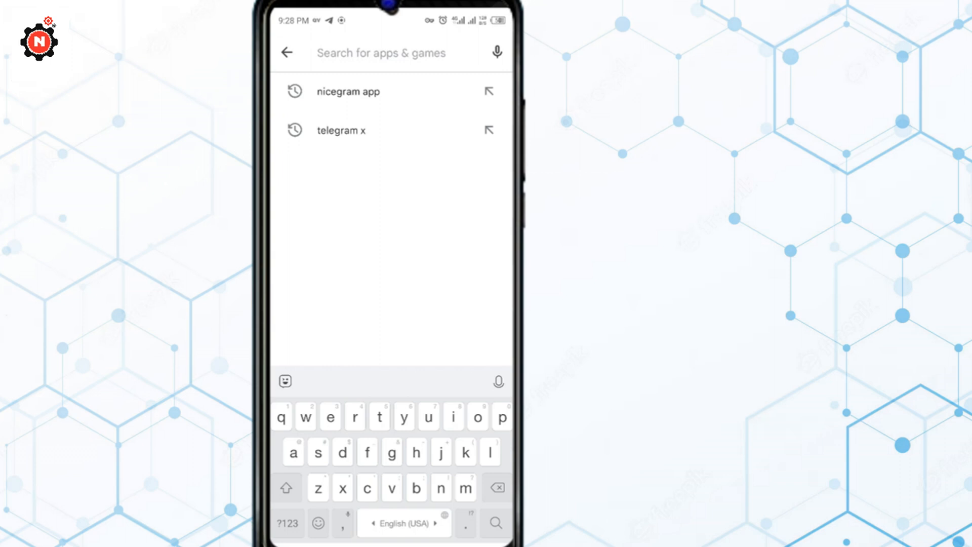
left_click(341, 131)
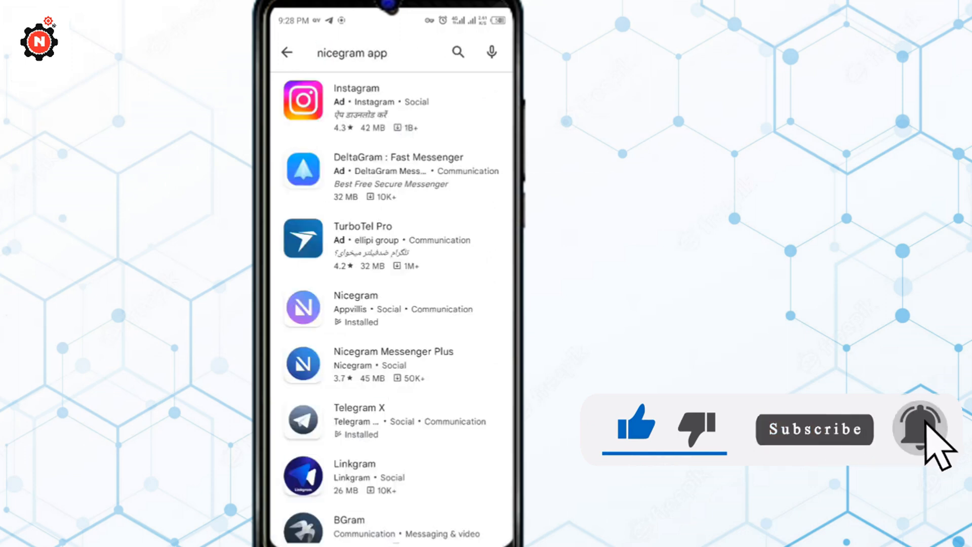
left_click(355, 308)
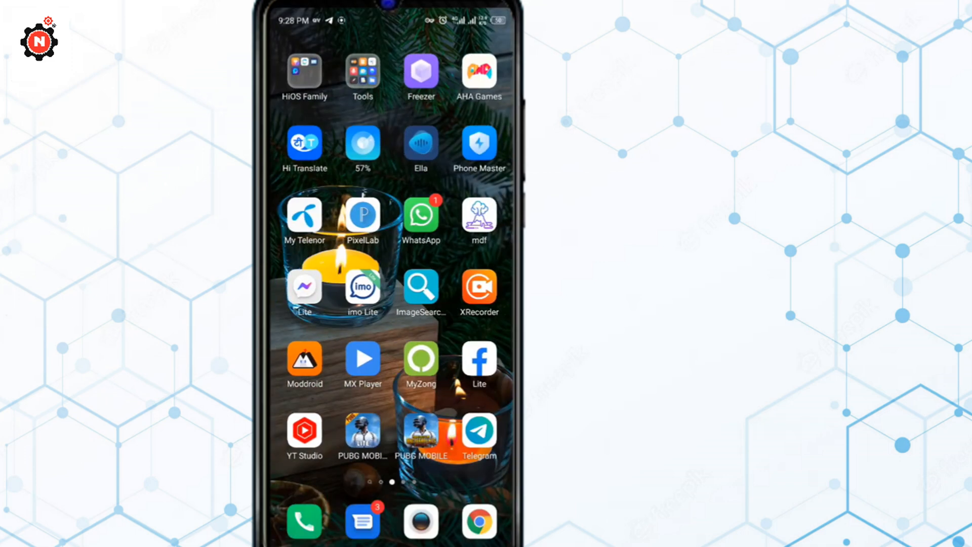
- Launch Telegram X from the home screen and start the Nicegram Bot conversation
scroll("left", 3)
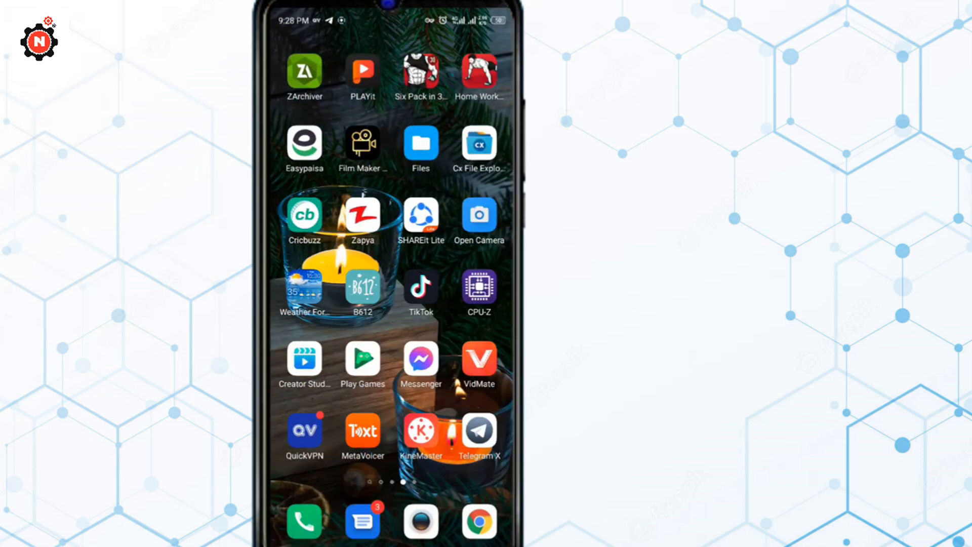
left_click(479, 431)
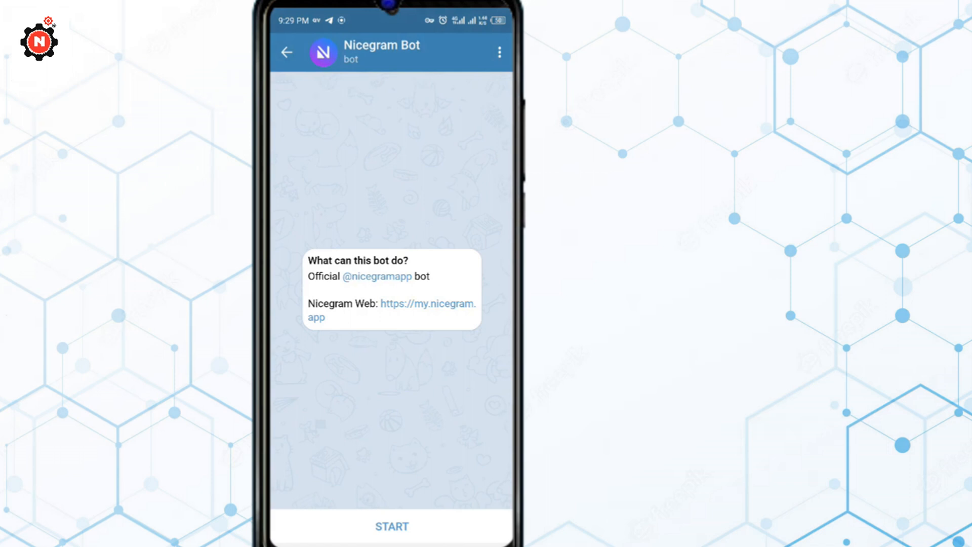
left_click(391, 525)
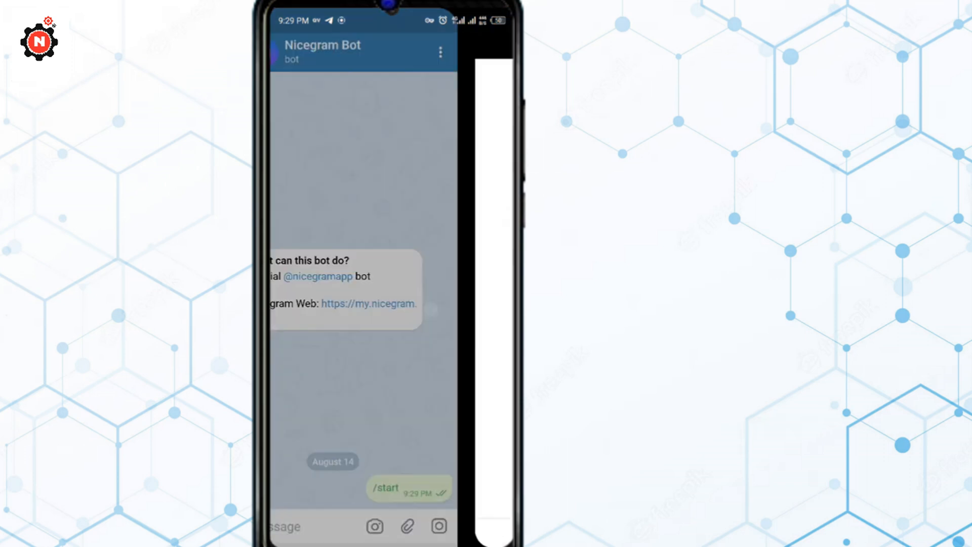
- Open my.nicegram.app from the bot, enable 18+ and sensitive content, and save with Success
left_click(369, 304)
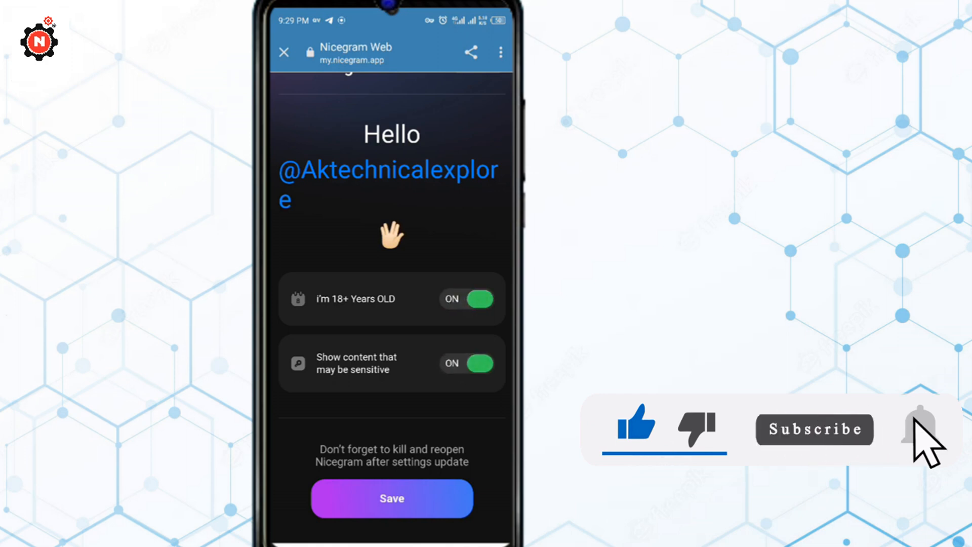
left_click(921, 428)
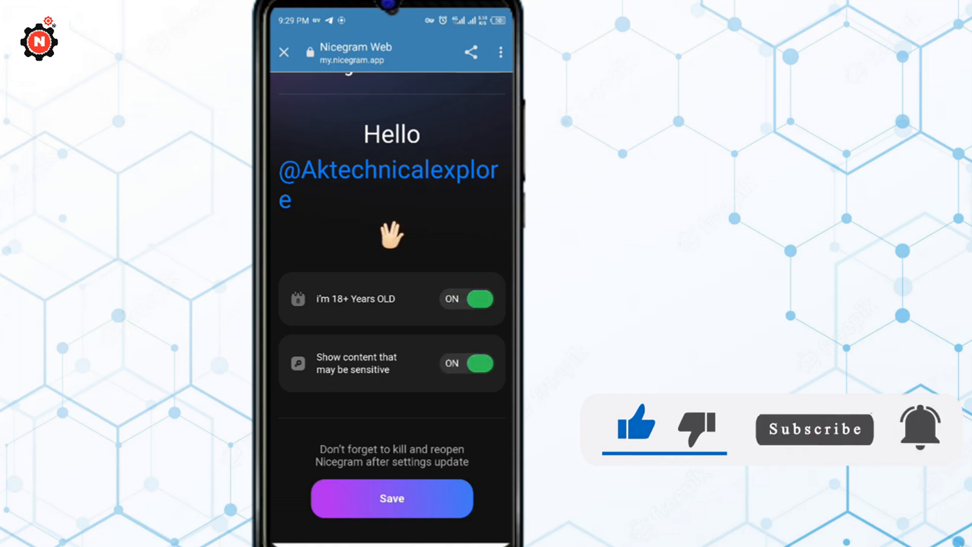
left_click(391, 498)
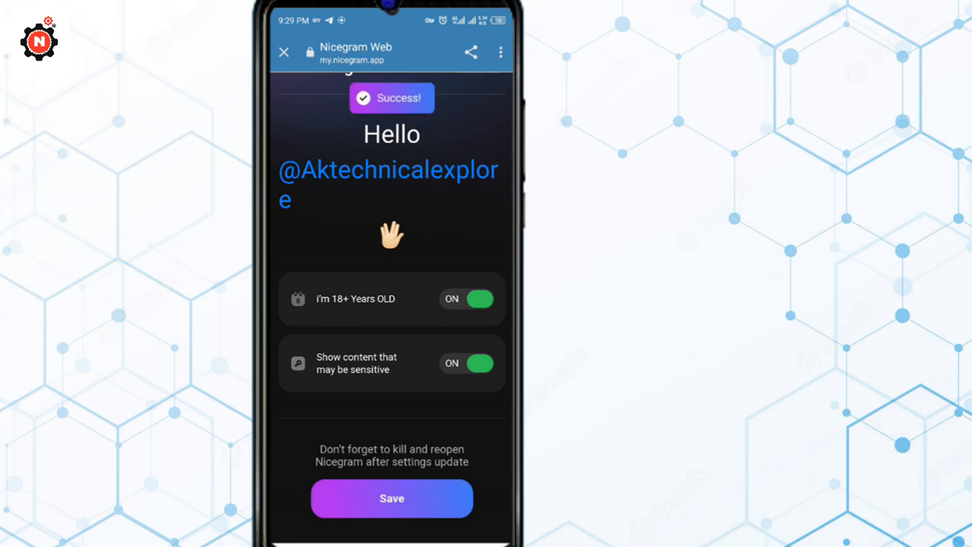